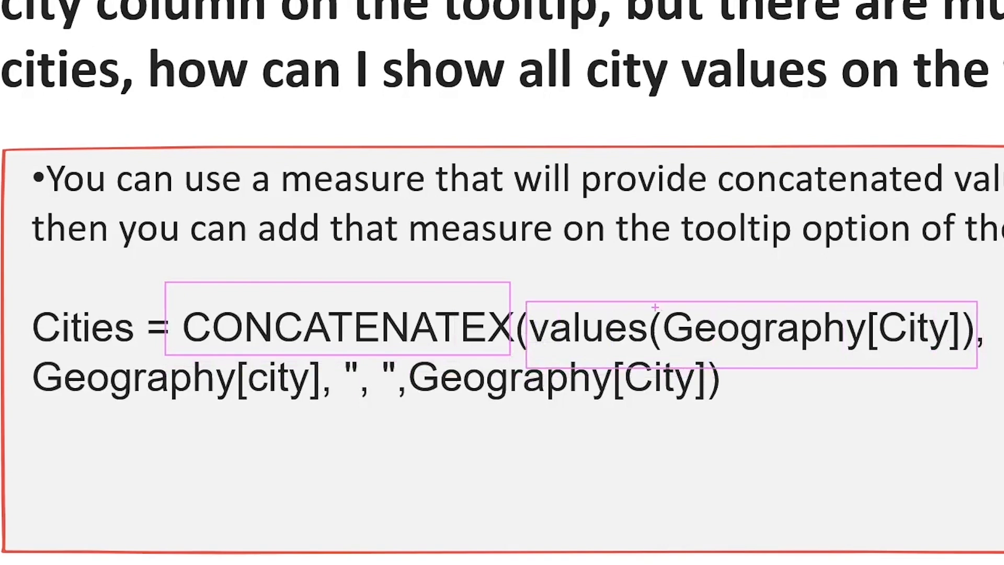
mouse_move(25, 365)
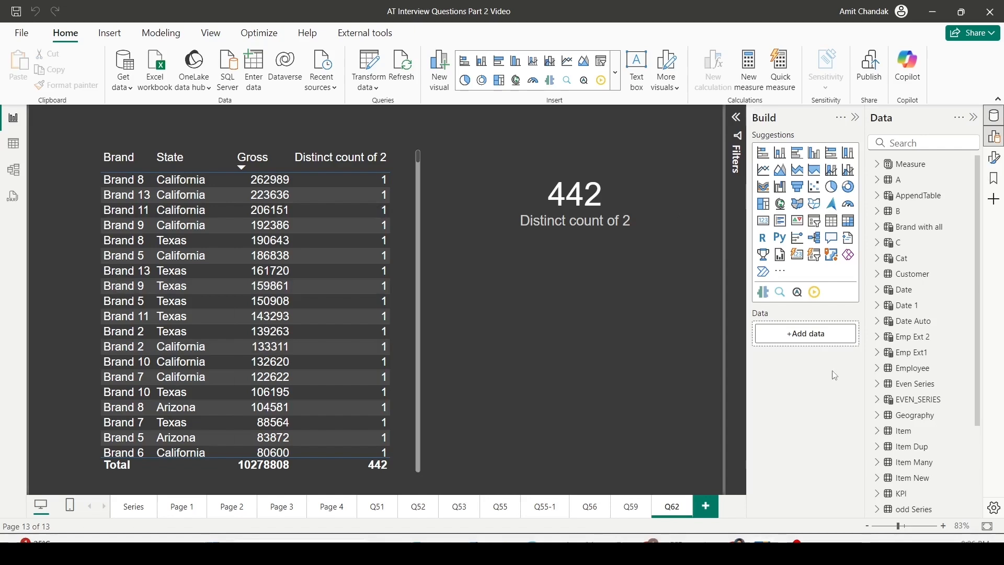
Add page Q63 with a clustered column chart of Net by Brand
click(703, 506)
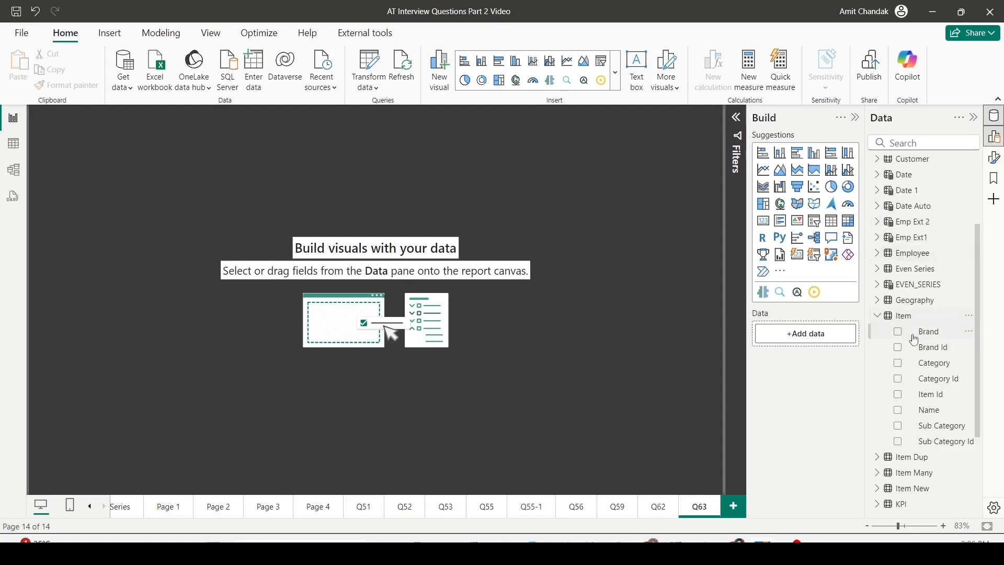
click(898, 331)
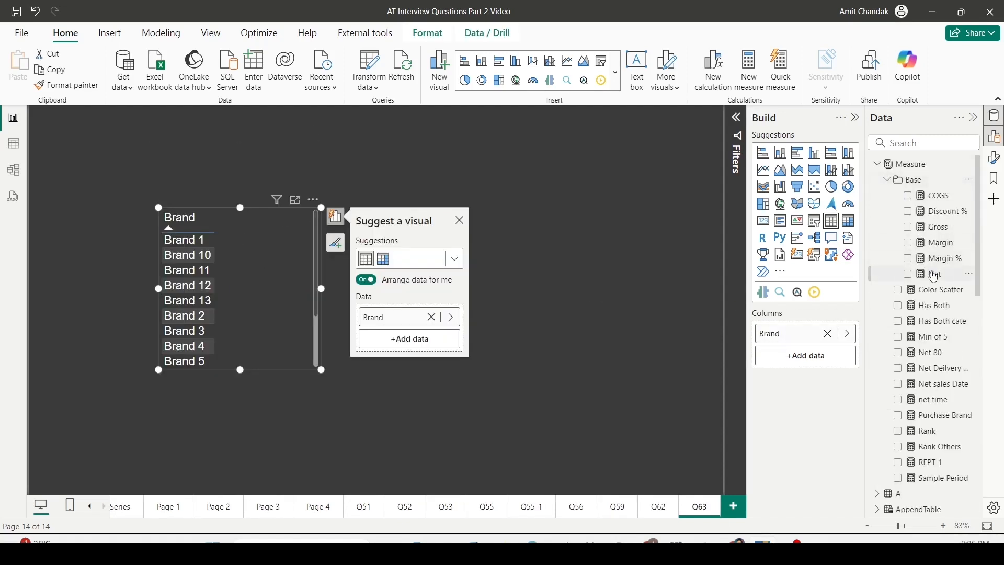
click(909, 274)
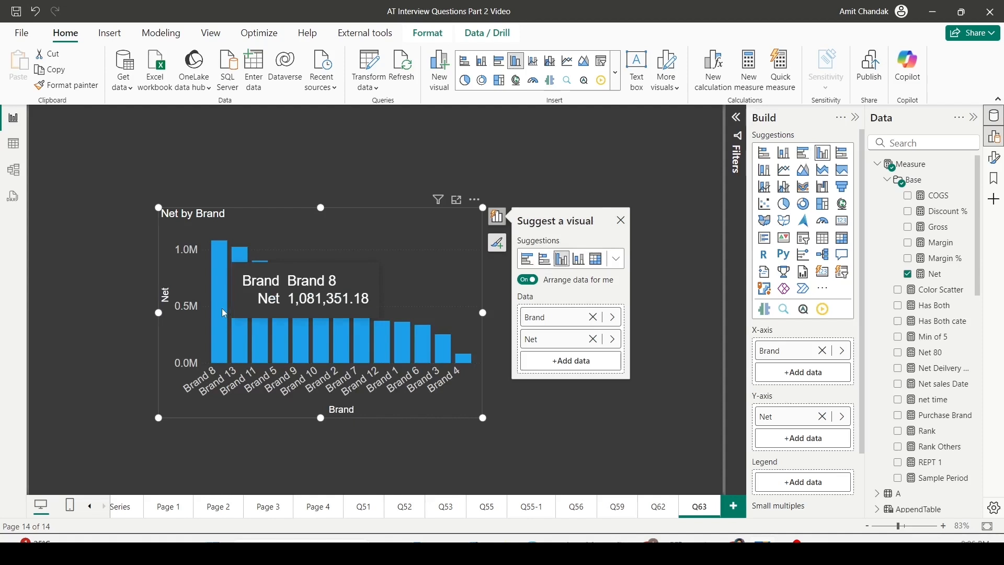
mouse_move(194, 322)
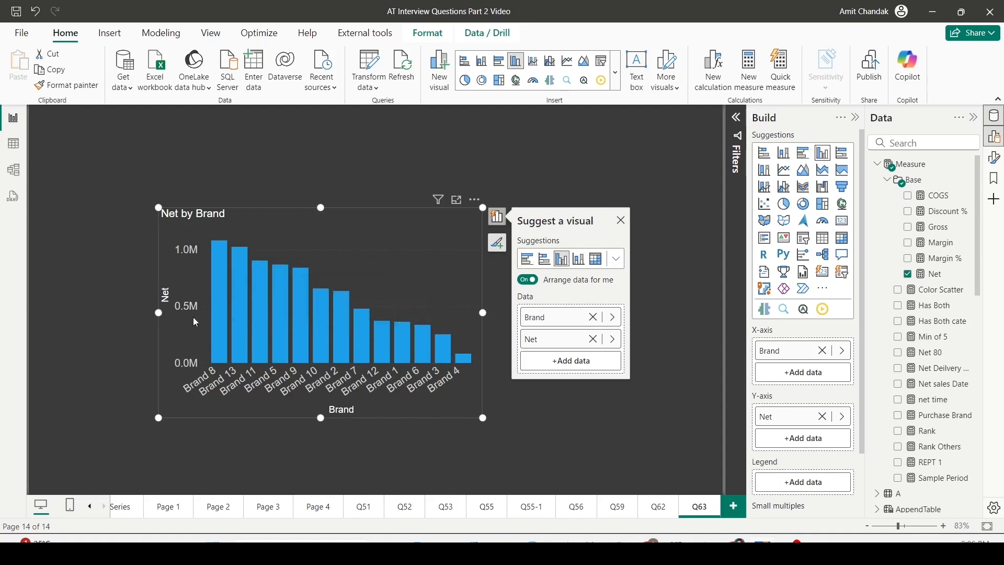
scroll(down, 3)
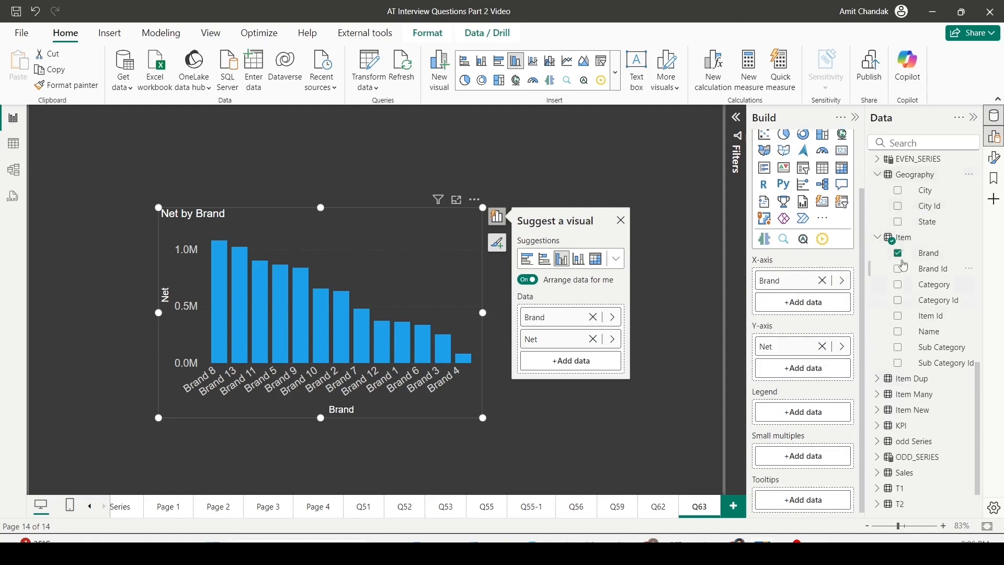
mouse_move(781, 490)
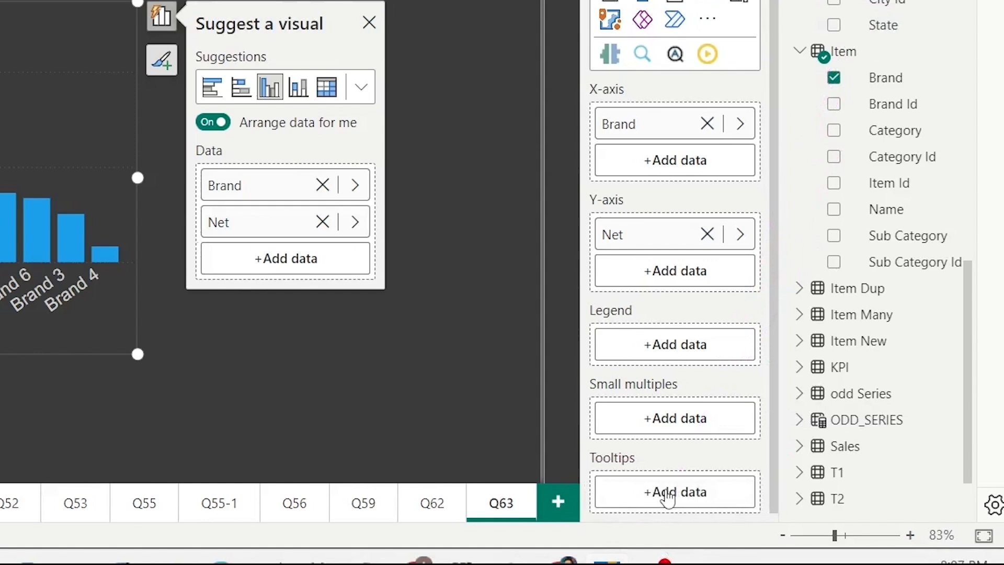
Add Geography City to the chart's Tooltips well, summarized as First
click(674, 491)
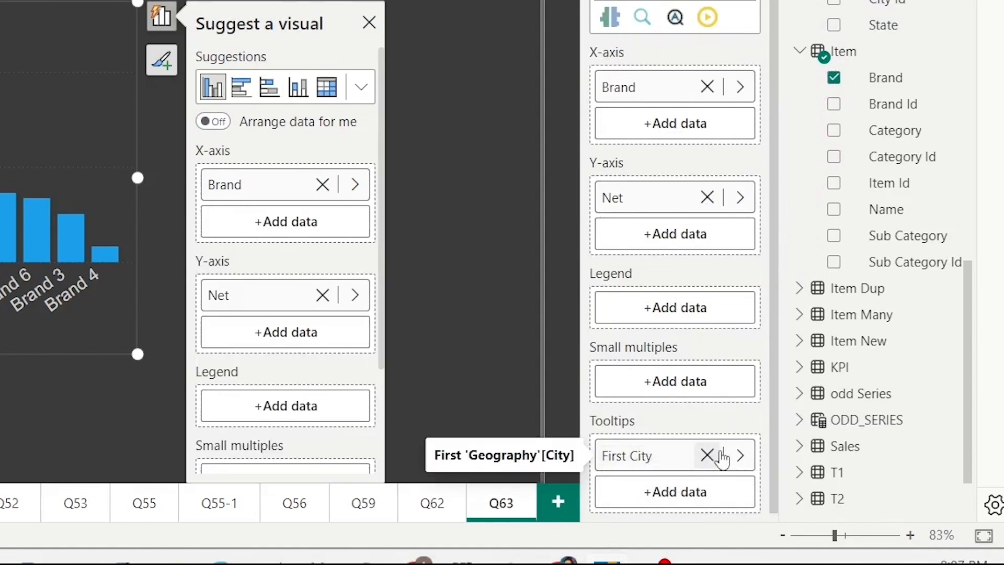
click(740, 455)
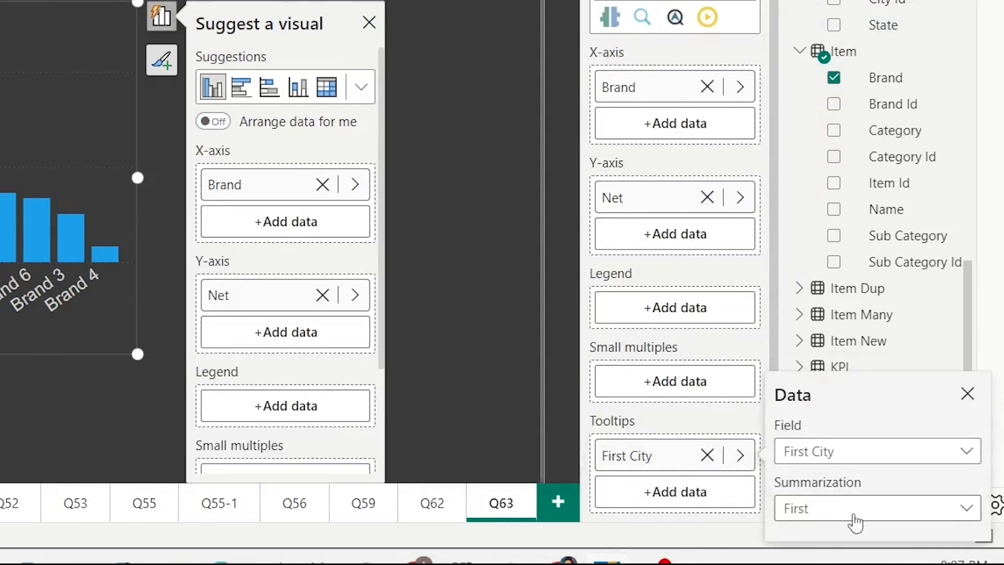
click(877, 509)
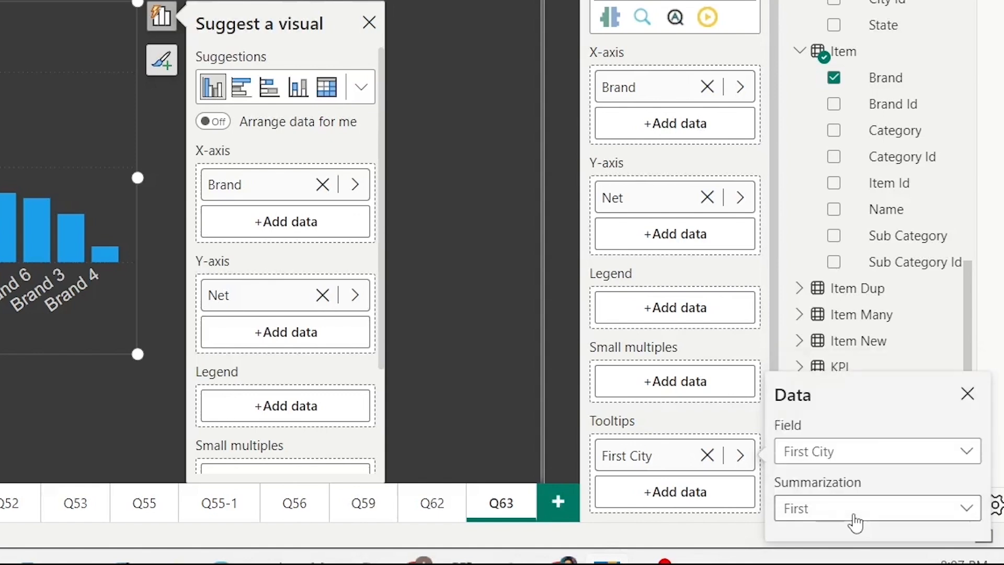
mouse_move(473, 312)
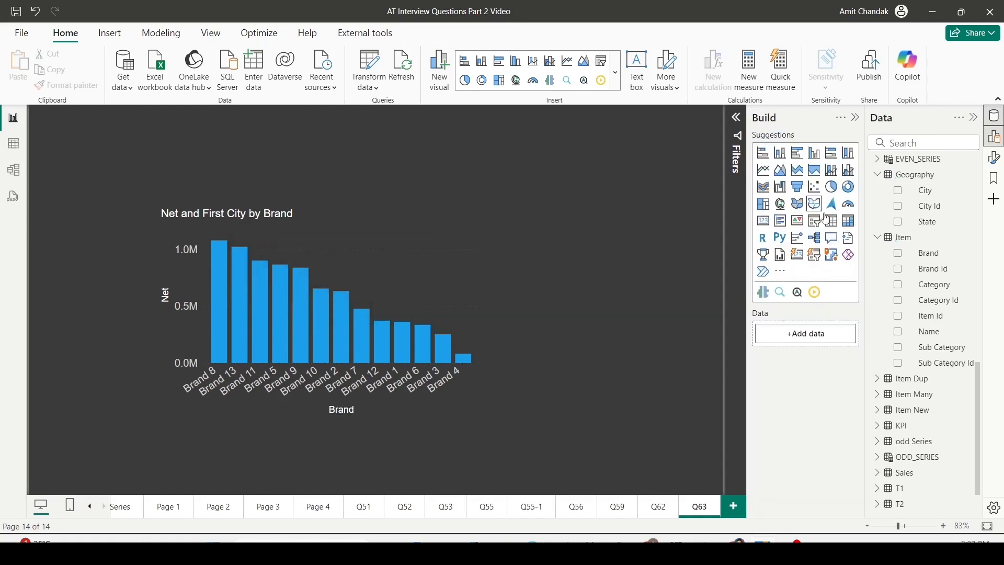
Start a new measure in the Measure table via Table tools
click(909, 165)
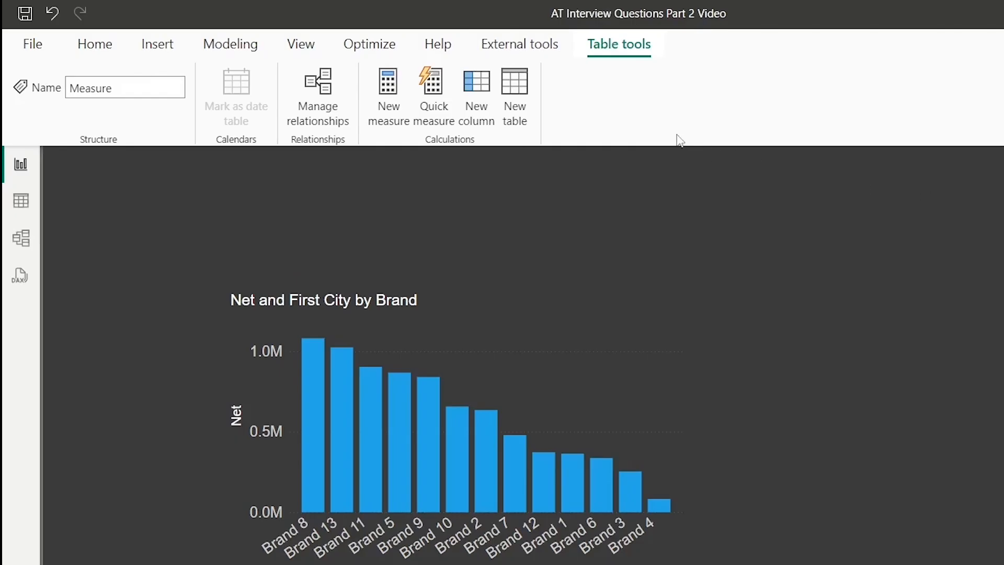
mouse_move(617, 125)
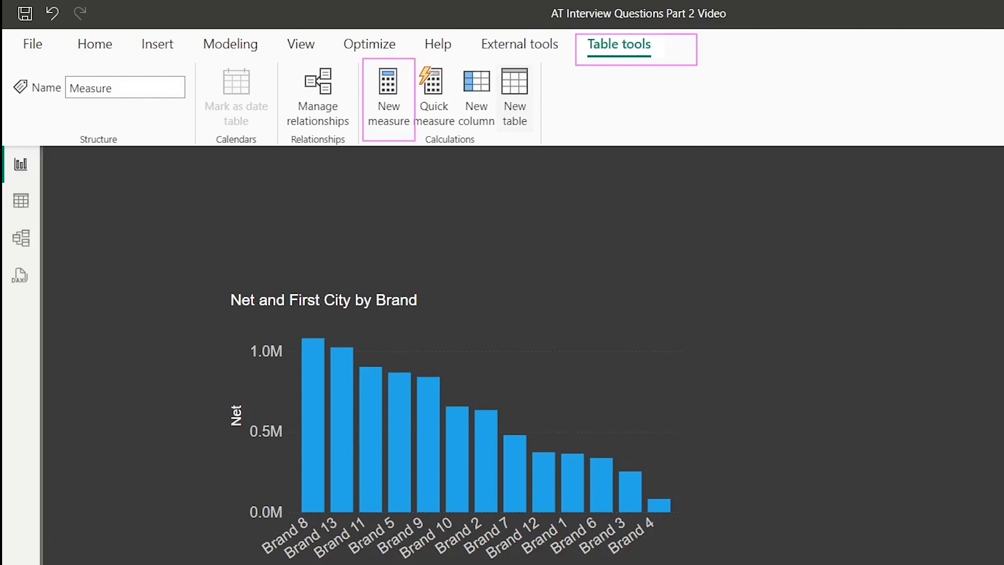
click(388, 96)
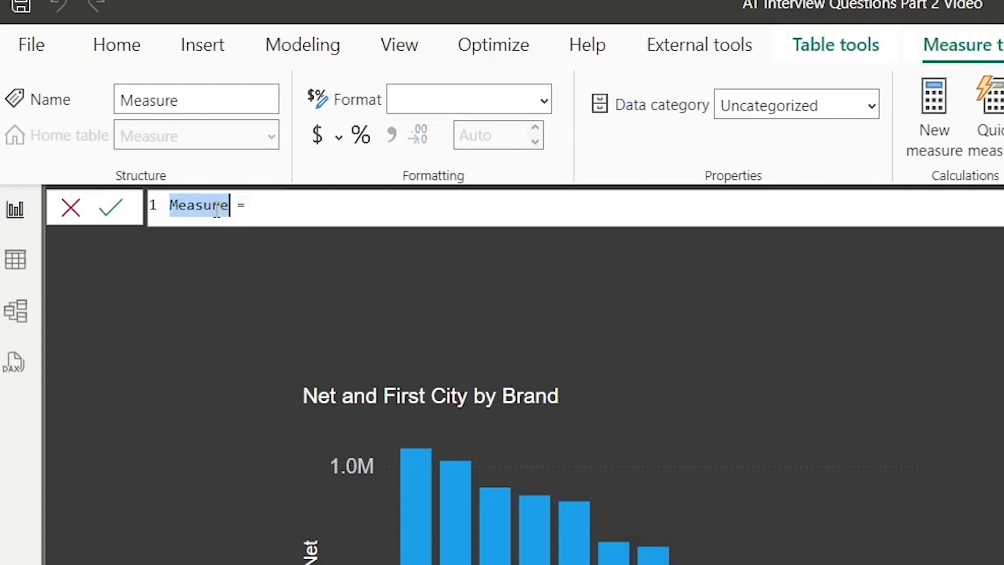
Write All cities = CONCATENATEX(VALUES(Geography[City]), Geography[City], ", ", Geography[City])
text(All cities =CONCATENATEX()
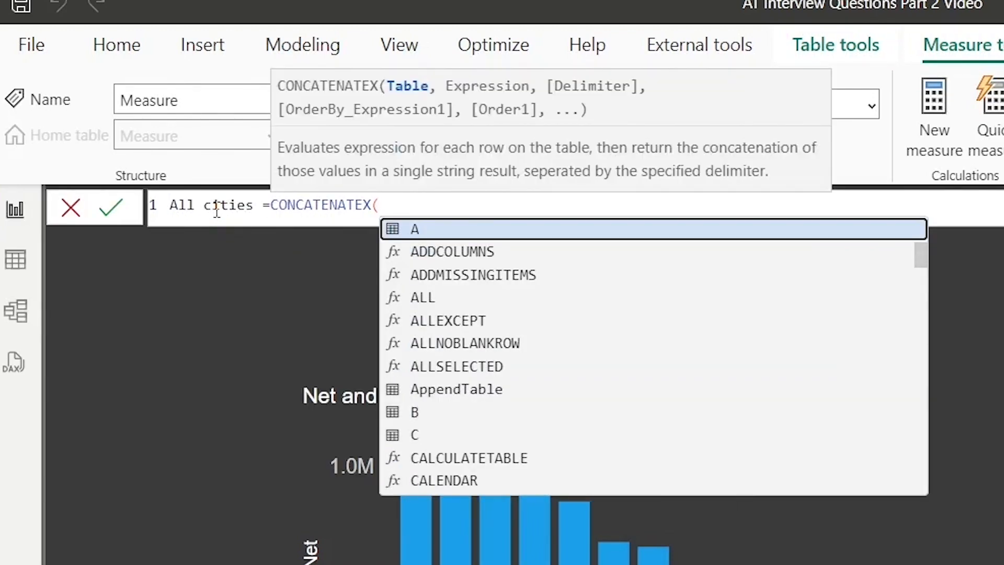
text(VALUES(Geography[City]), Geography[City)
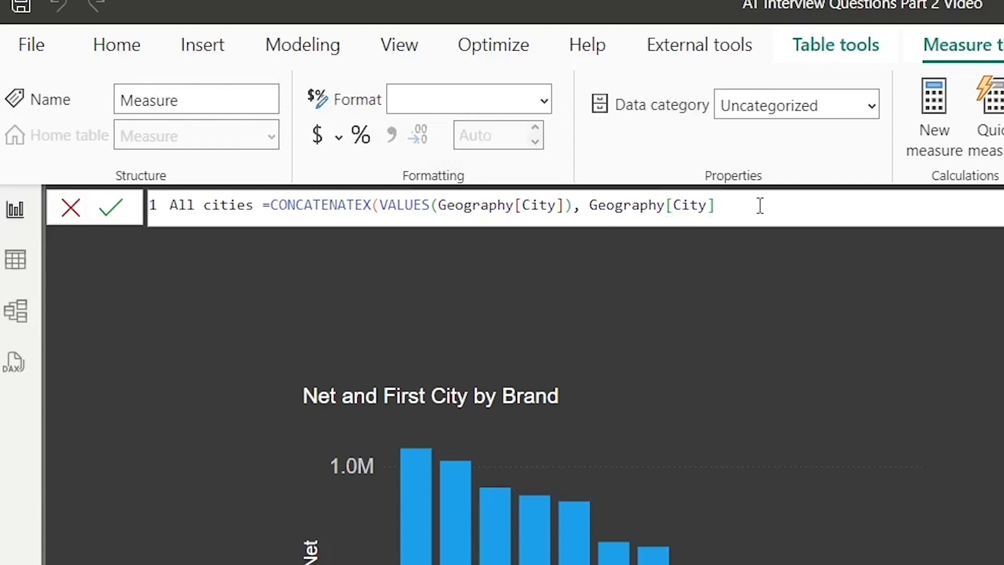
text(,)
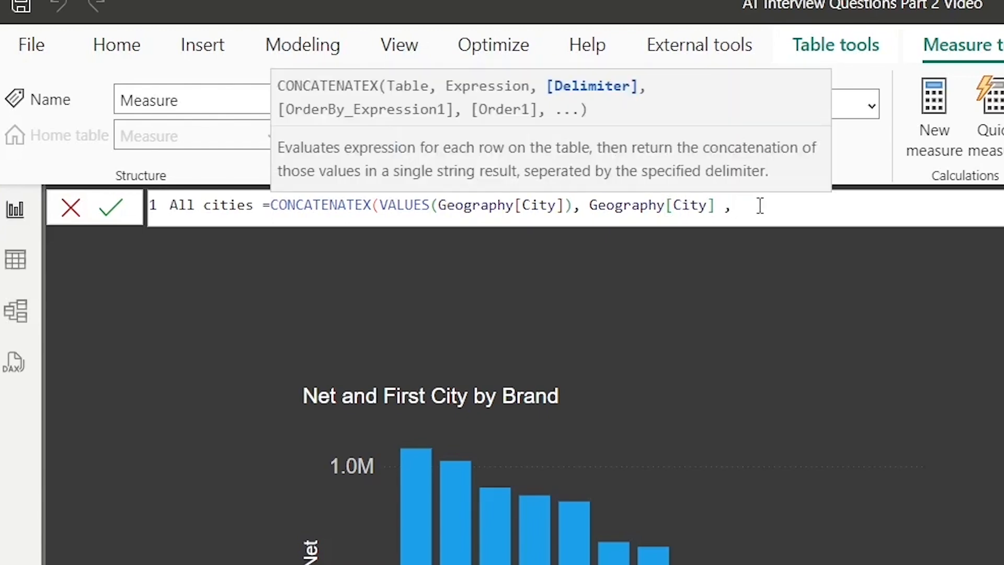
text(",)
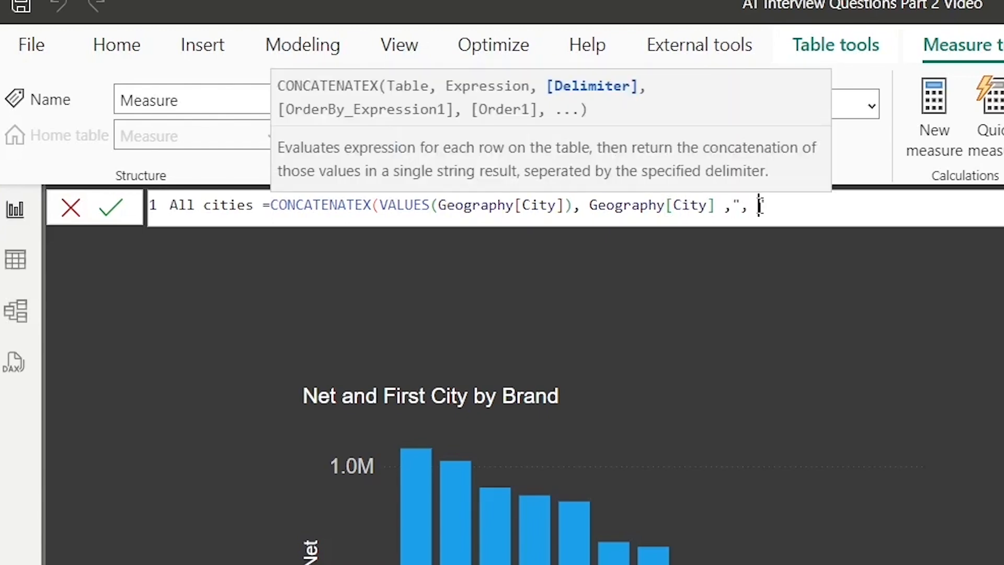
text(,G)
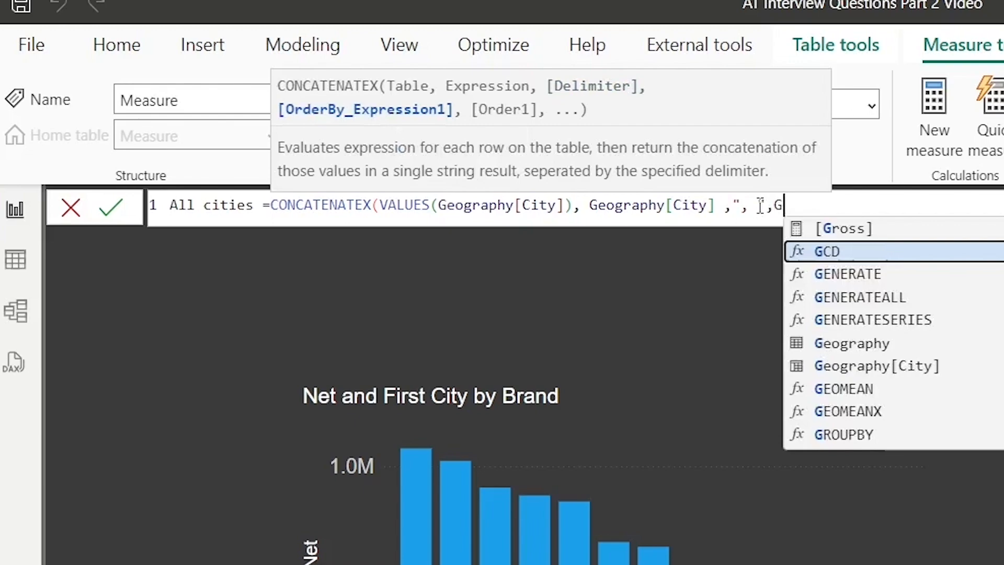
click(876, 366)
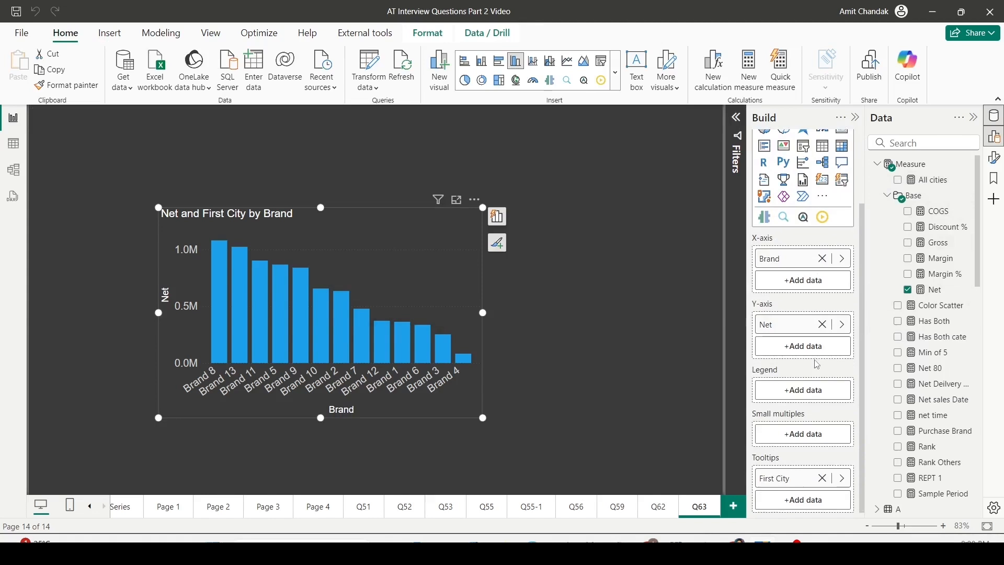
mouse_move(823, 478)
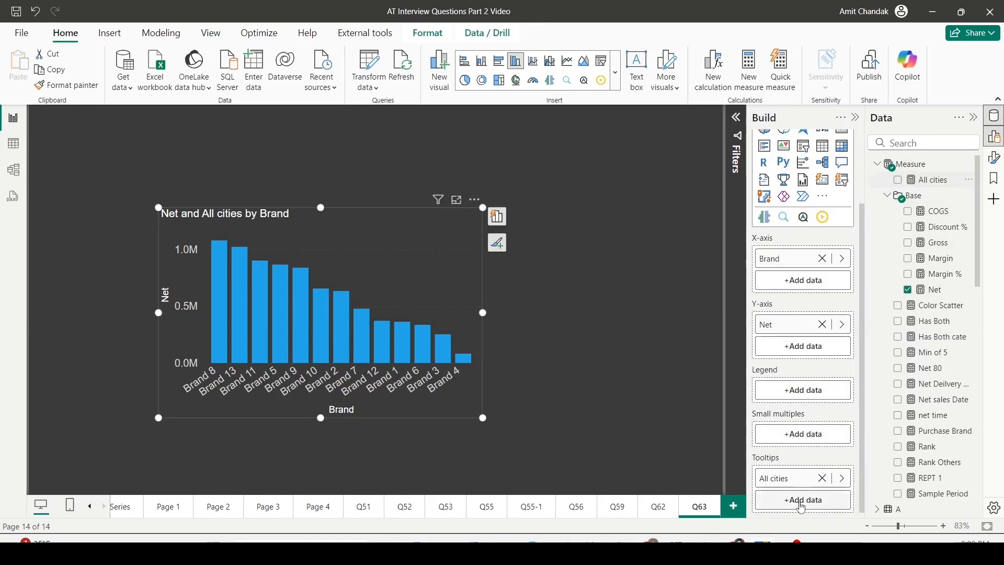
mouse_move(384, 332)
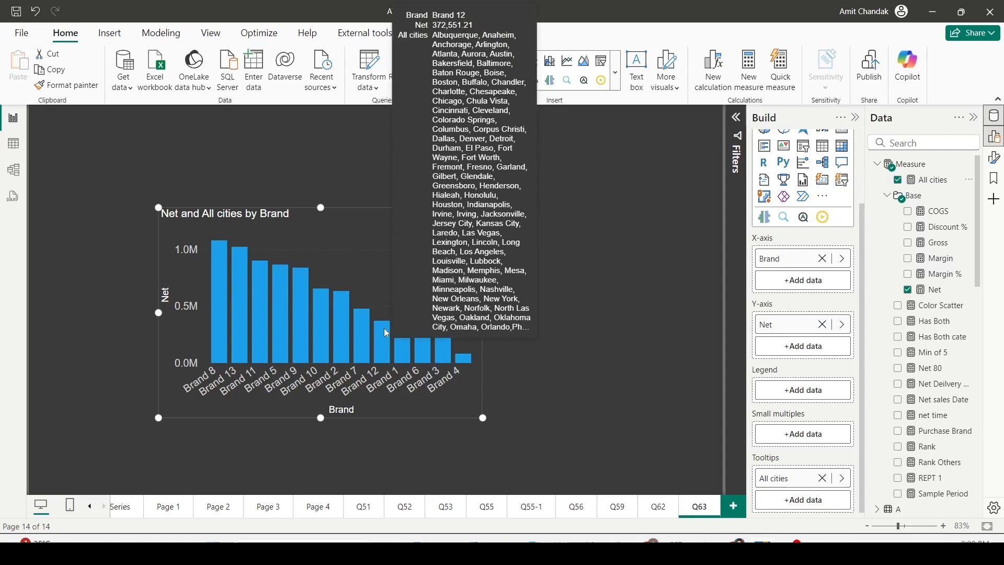
mouse_move(295, 314)
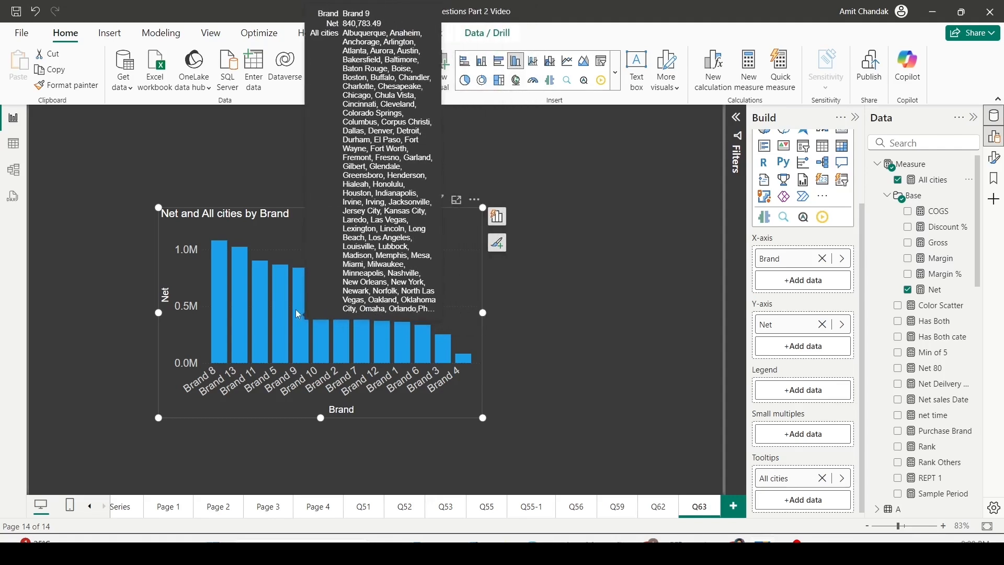
mouse_move(461, 362)
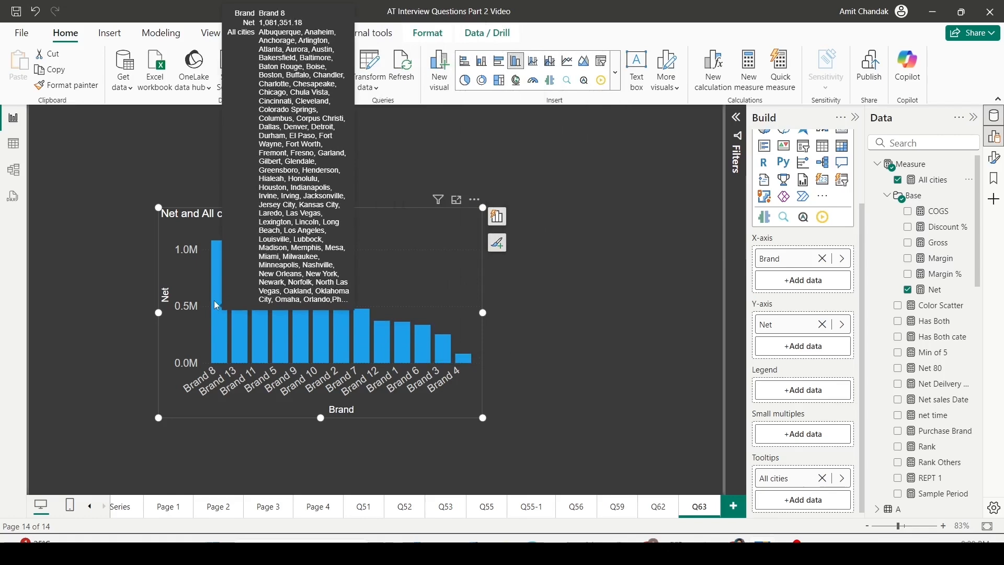
mouse_move(947, 341)
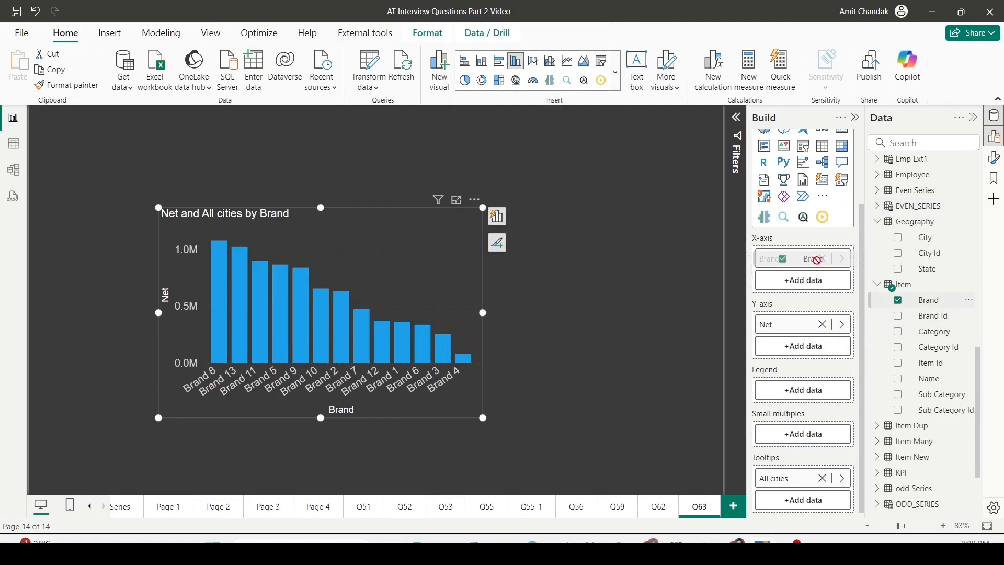
Replace Brand with Geography State on the chart's X-axis
click(841, 258)
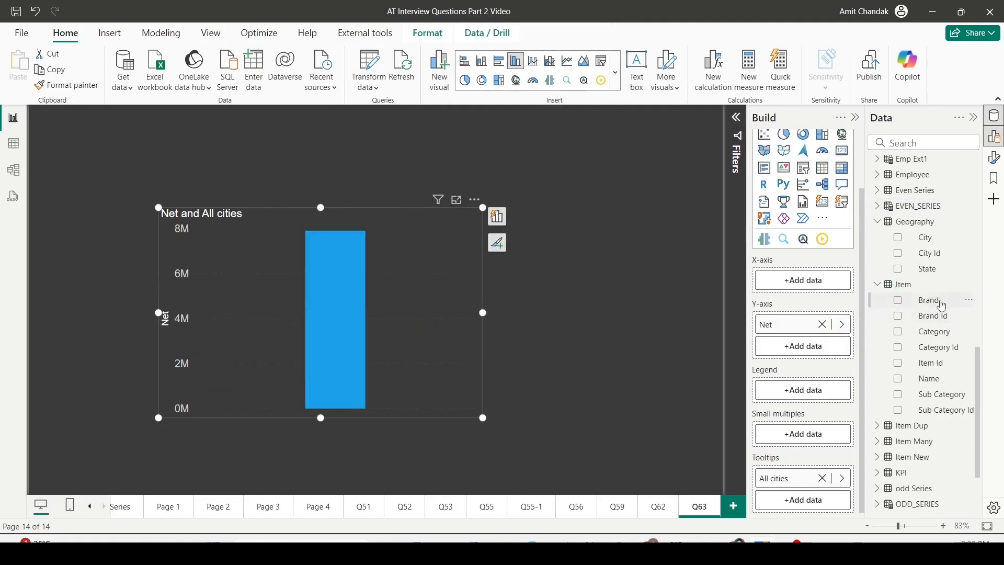
click(898, 269)
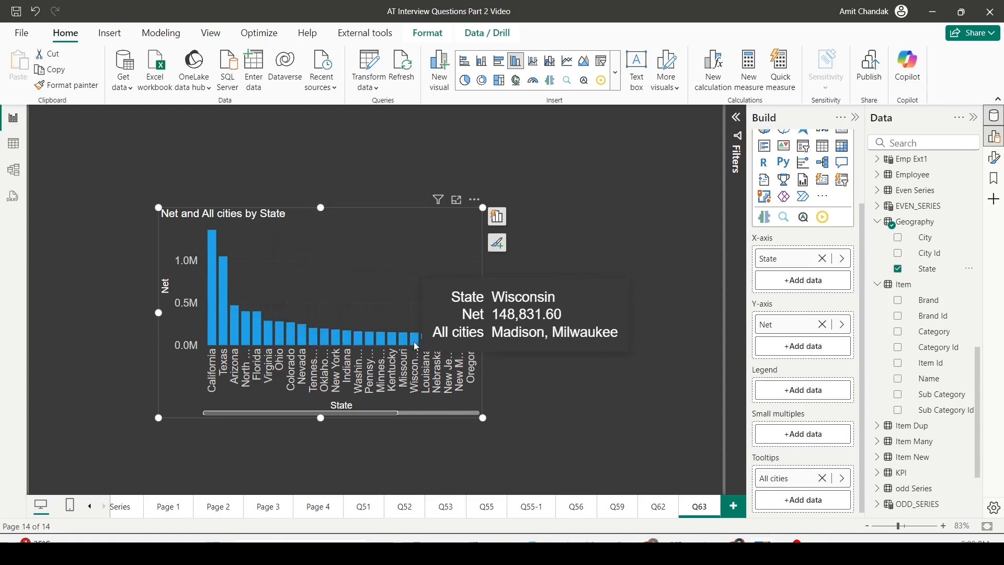
mouse_move(592, 267)
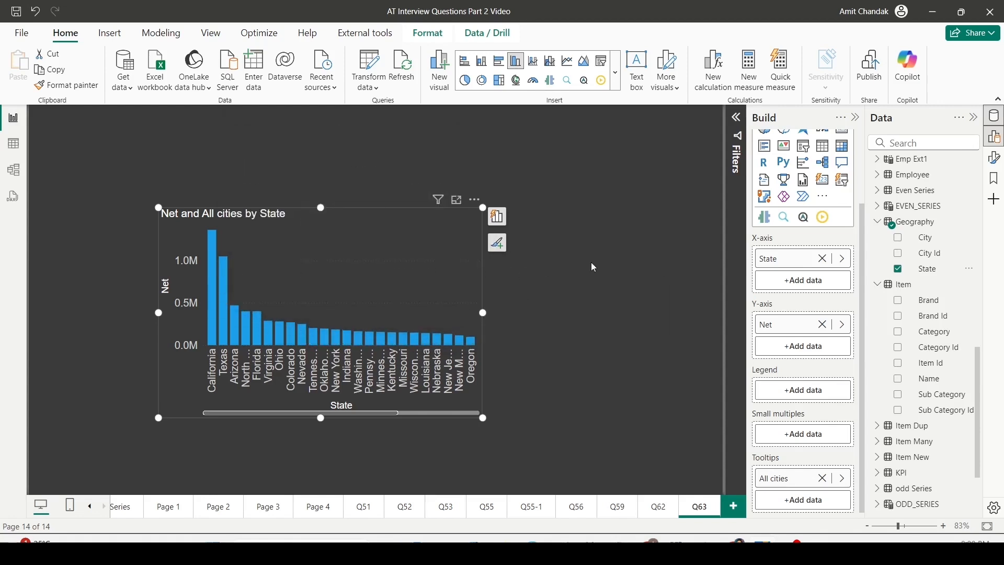